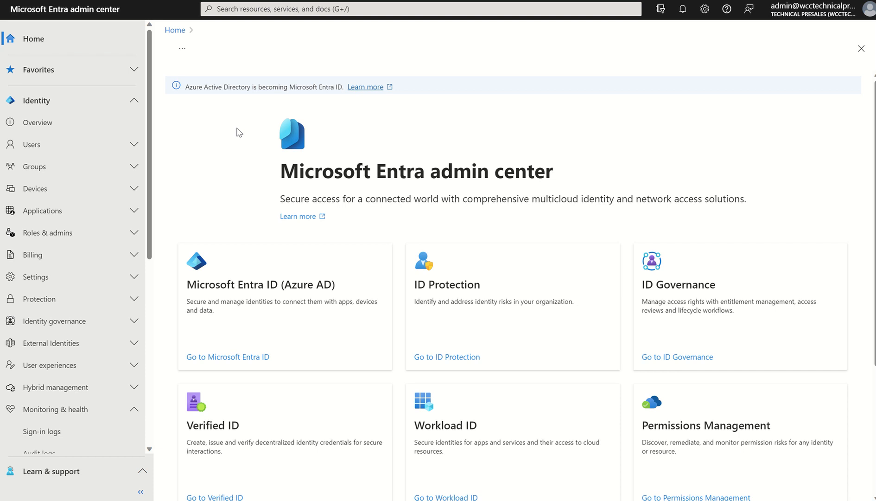
pyautogui.moveTo(248, 177)
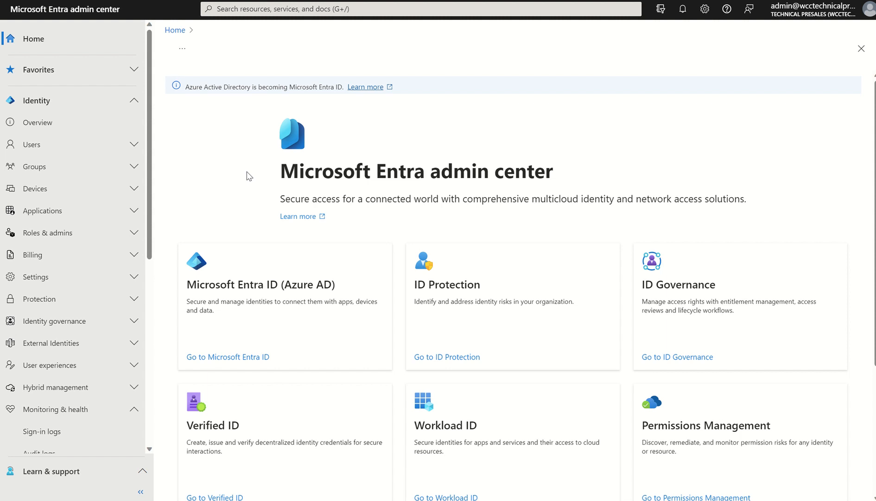
pyautogui.moveTo(157, 136)
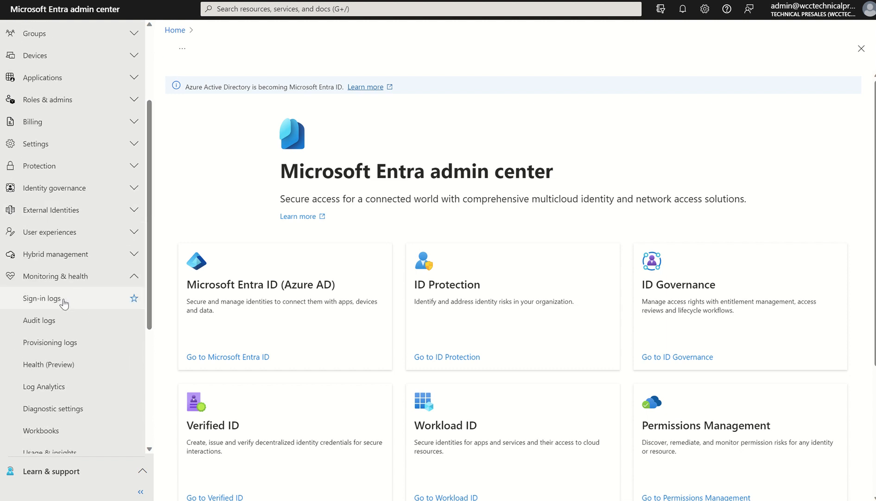
# Open Sign-in logs under Monitoring & health.
pyautogui.click(41, 297)
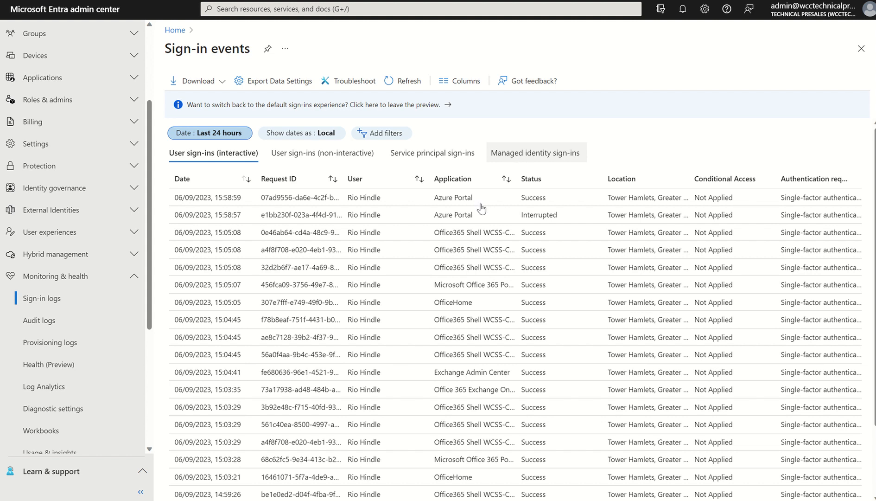
pyautogui.moveTo(424, 267)
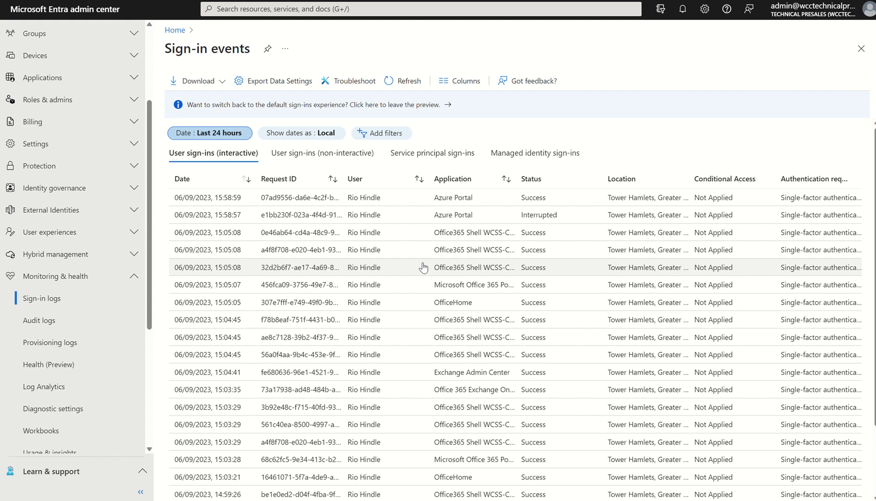
pyautogui.moveTo(36, 271)
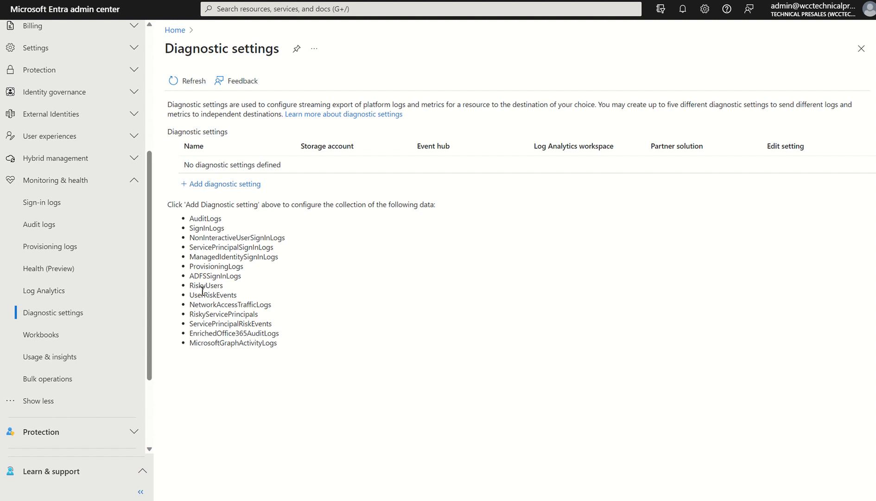
pyautogui.moveTo(373, 305)
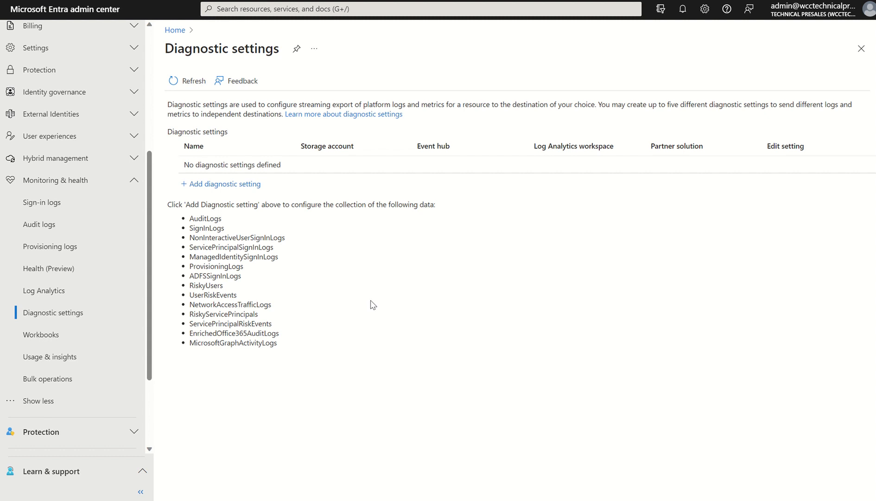
pyautogui.moveTo(275, 294)
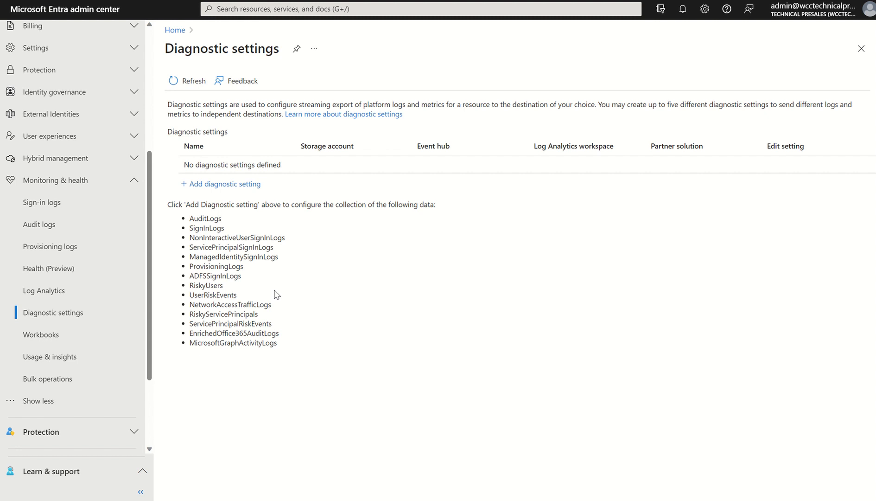
# Add a new diagnostic setting collecting the AuditLogs and SignInLogs categories.
pyautogui.click(224, 184)
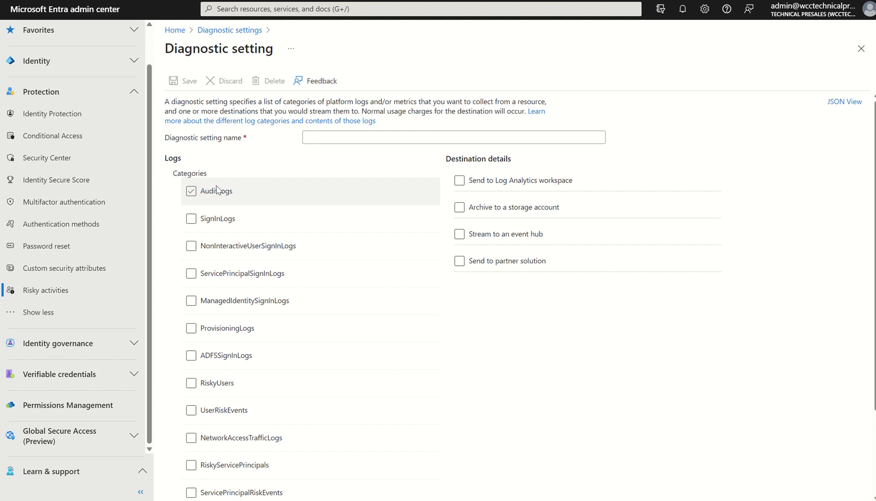
pyautogui.click(191, 190)
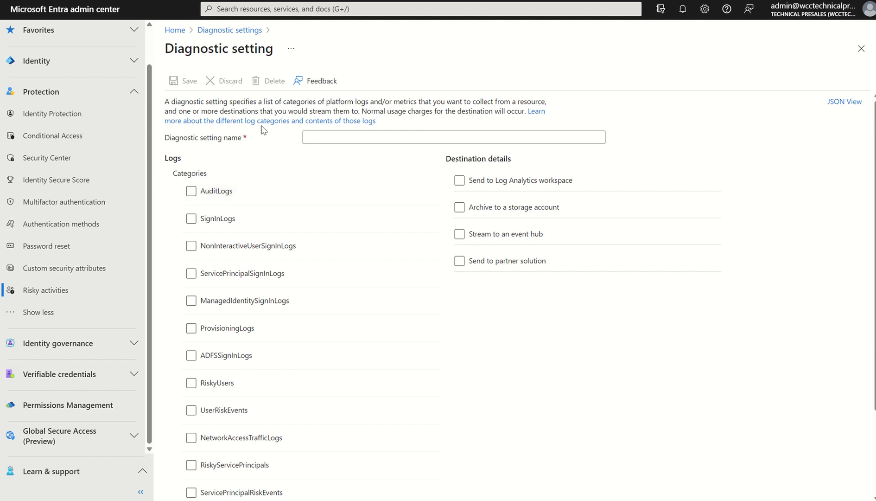
pyautogui.moveTo(412, 167)
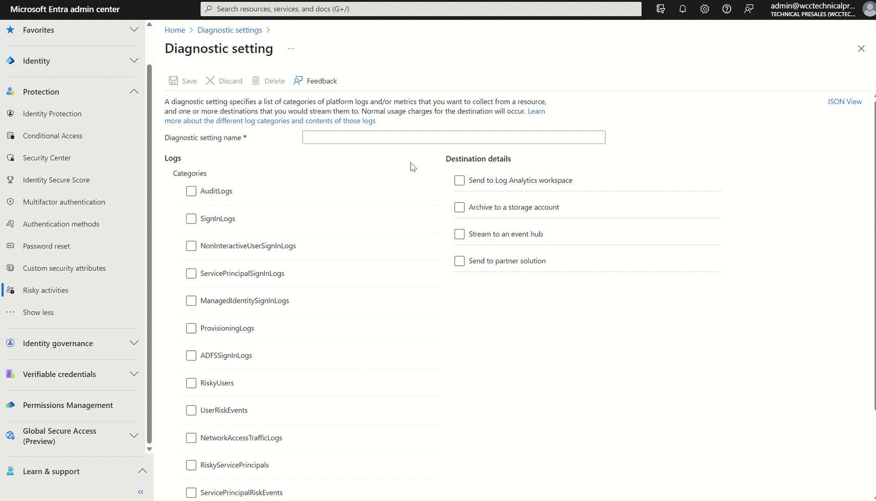
pyautogui.click(191, 218)
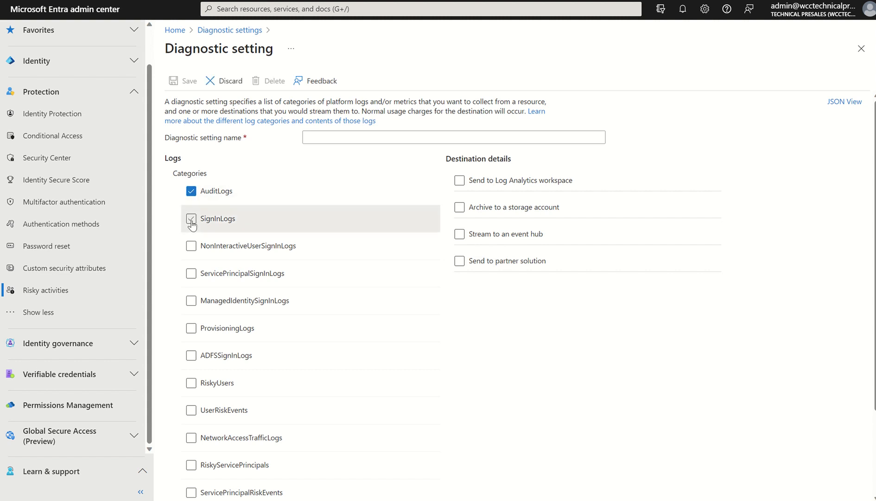
pyautogui.click(191, 218)
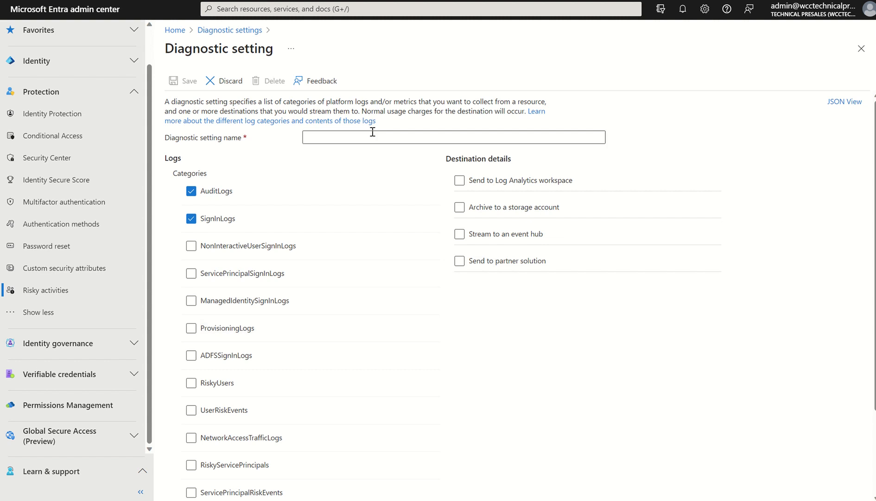
# Enter 'Retention Storage' as the diagnostic setting name.
pyautogui.click(453, 137)
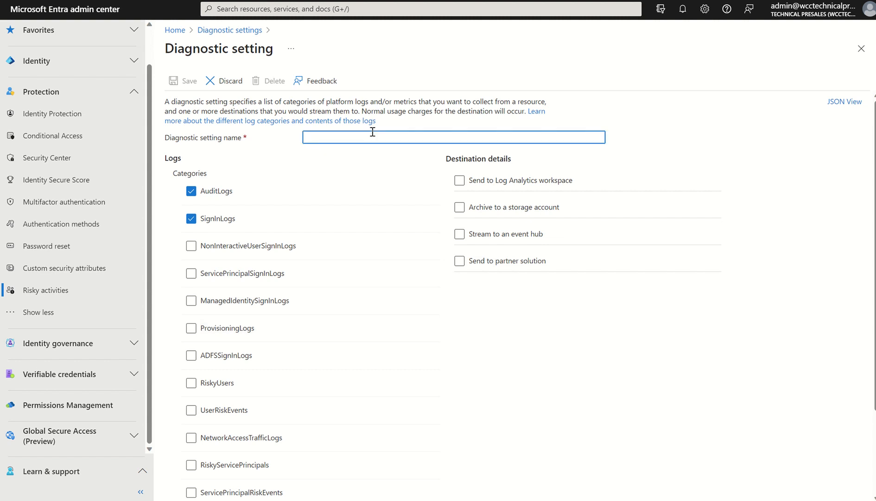
pyautogui.write('Retention Storage')
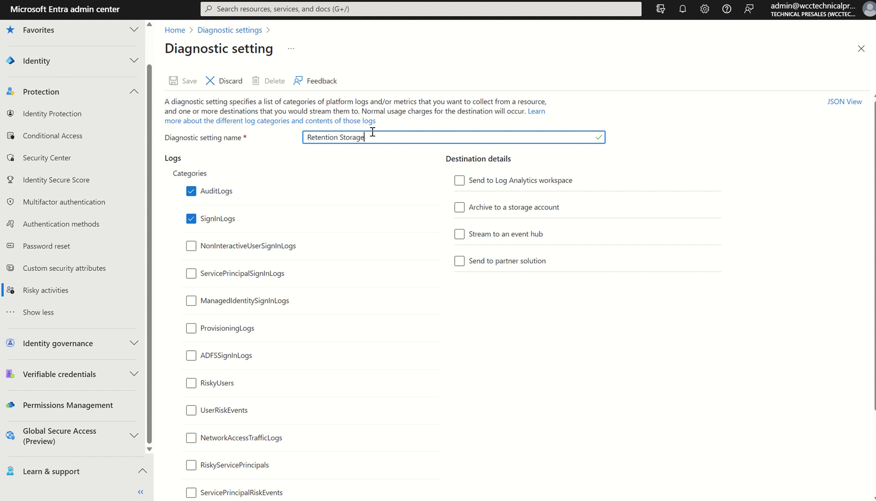
pyautogui.moveTo(453, 208)
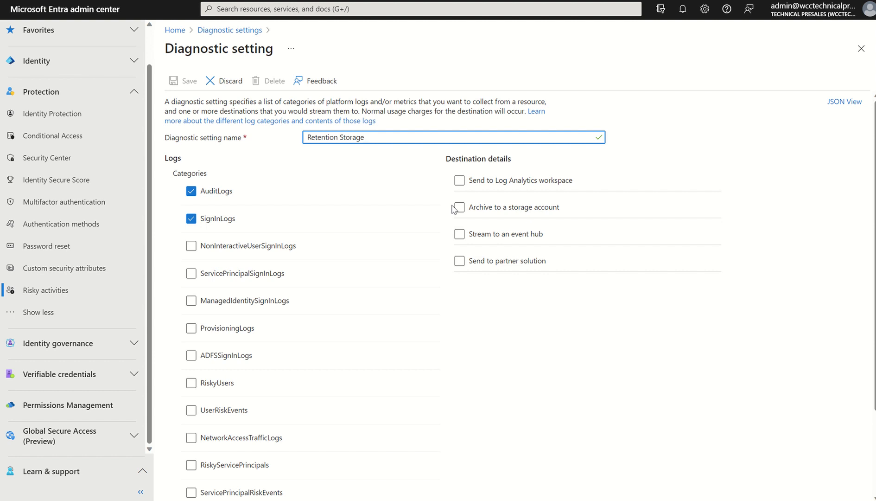
# Choose Log Analytics workspace and archiving to storage account dfealerts as destinations.
pyautogui.click(363, 137)
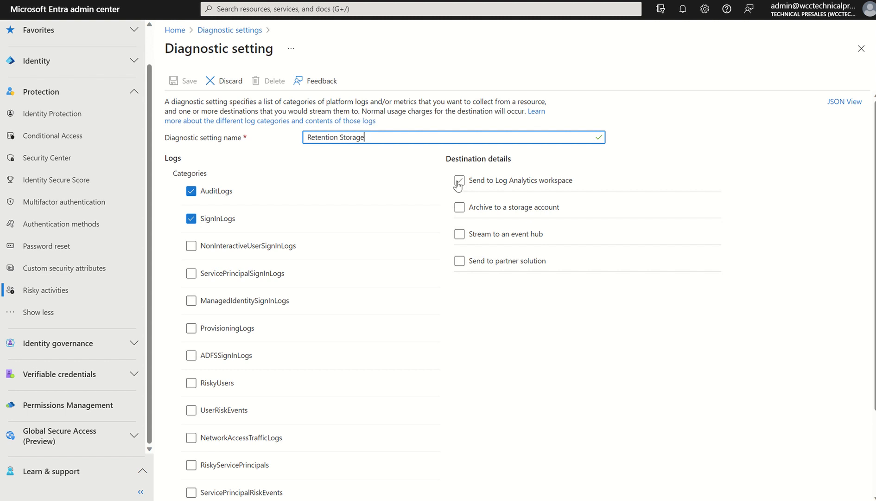
pyautogui.click(459, 180)
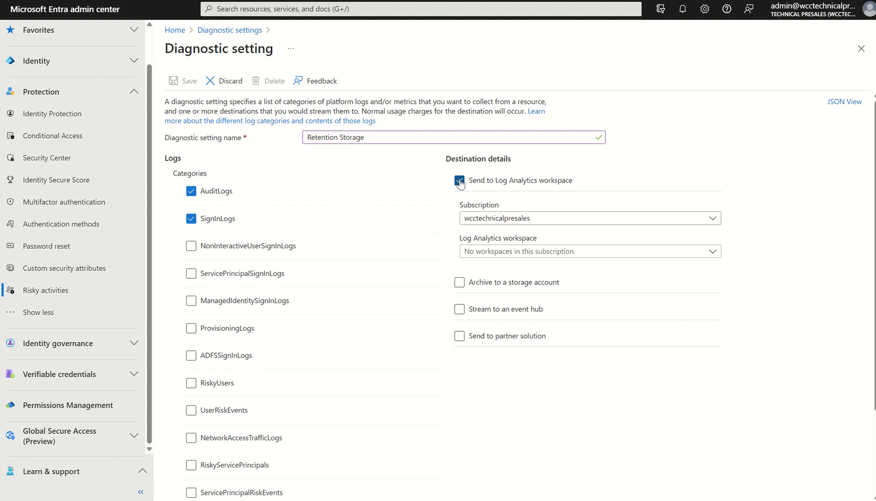
pyautogui.click(459, 179)
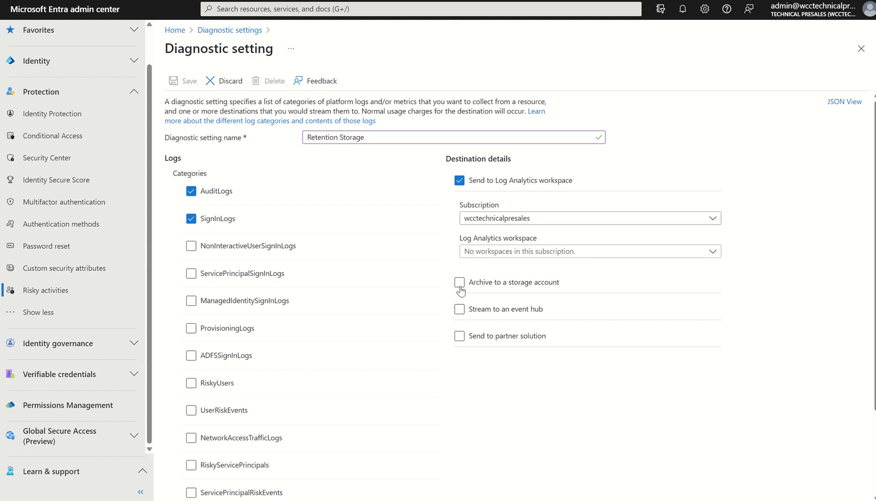
pyautogui.click(459, 282)
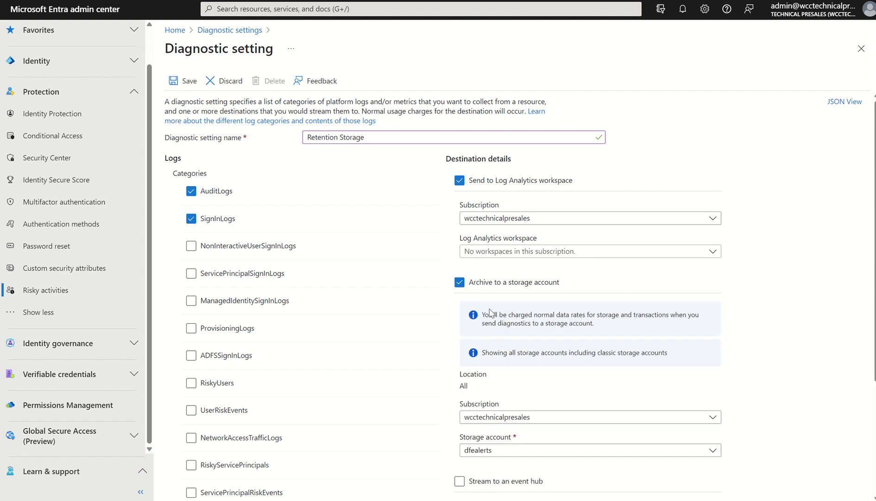
pyautogui.moveTo(481, 313)
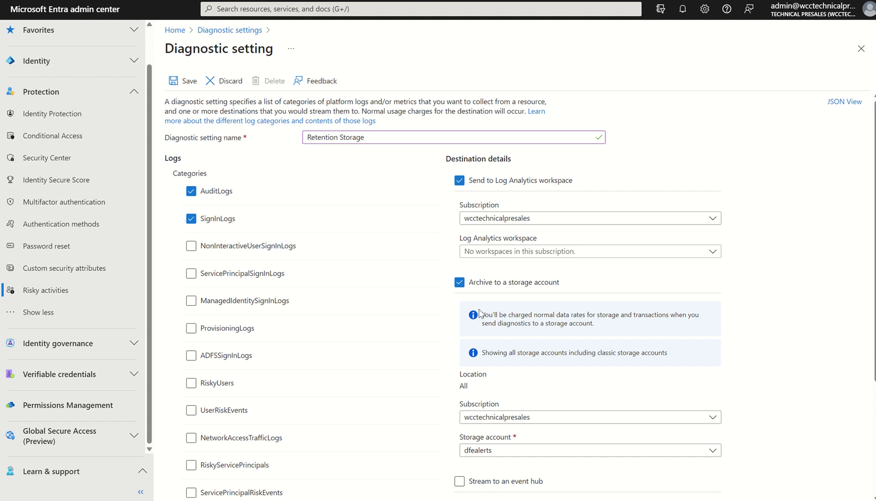
pyautogui.moveTo(498, 306)
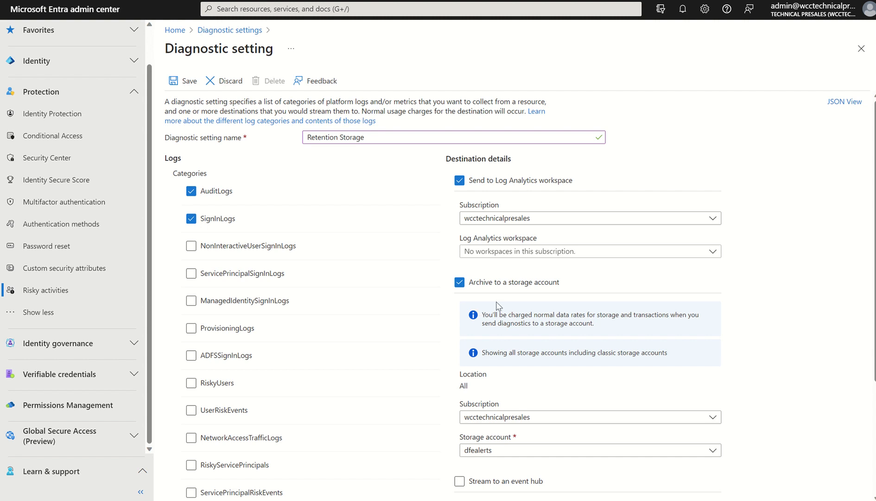
pyautogui.moveTo(528, 231)
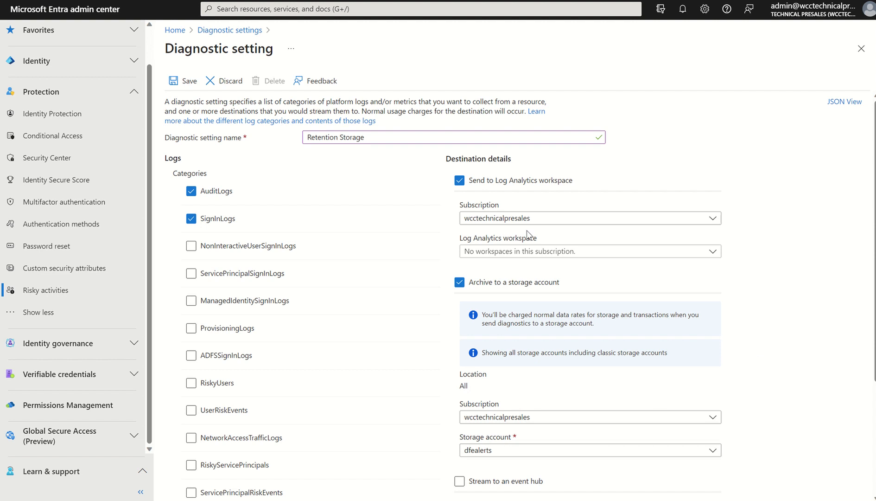
# Remove Log Analytics as a destination, keeping only the dfealerts storage archive.
pyautogui.click(460, 180)
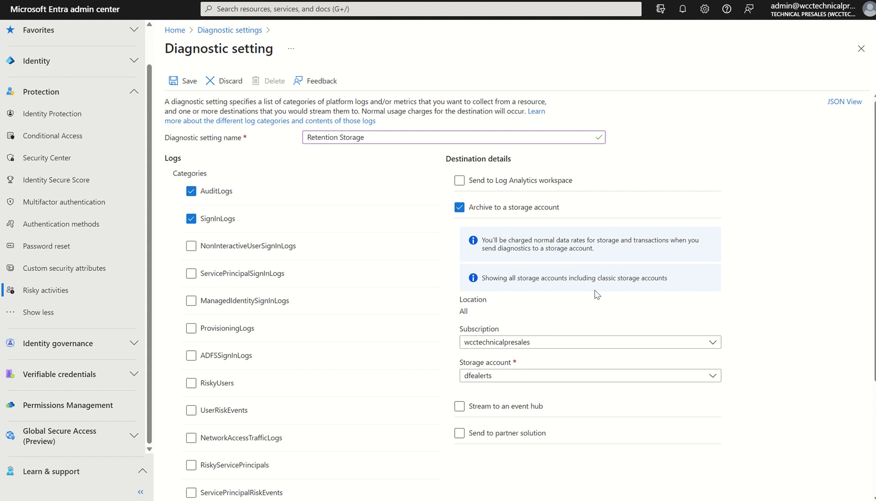
pyautogui.moveTo(482, 390)
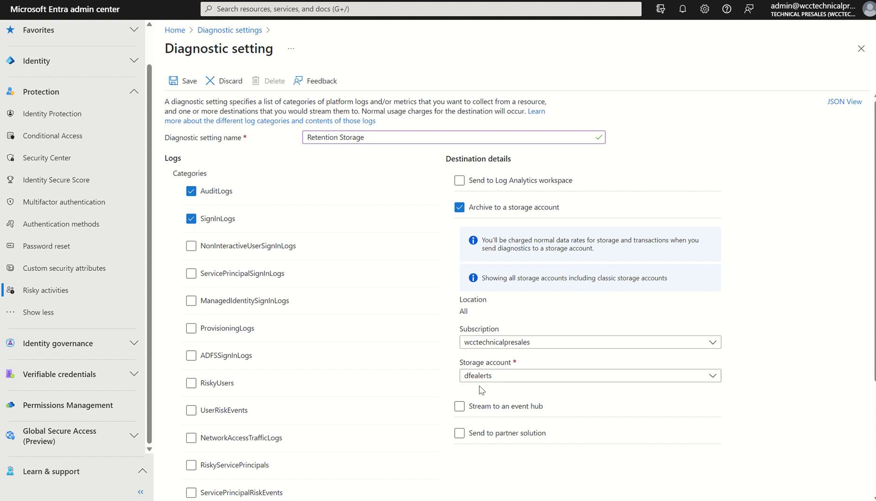
pyautogui.moveTo(599, 403)
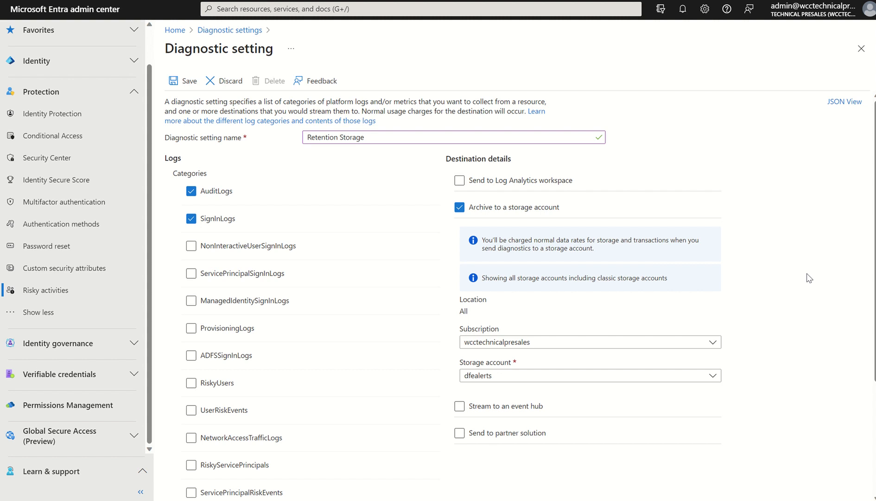
pyautogui.scroll(-3)
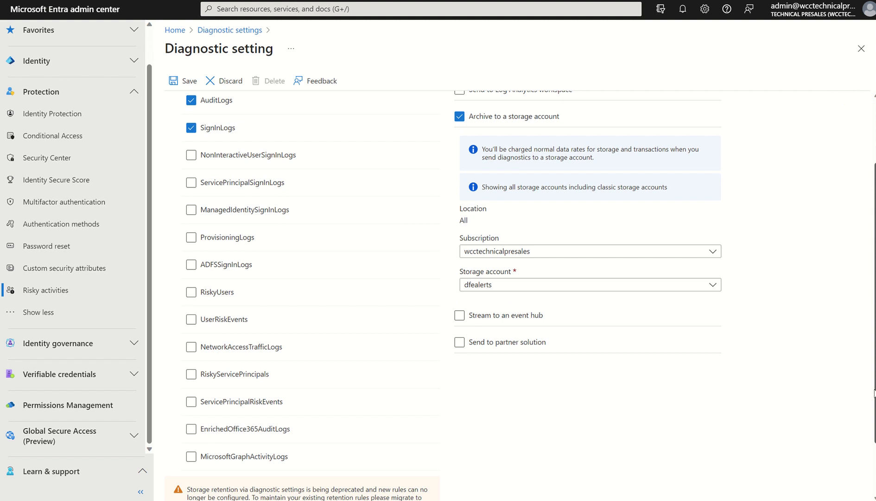